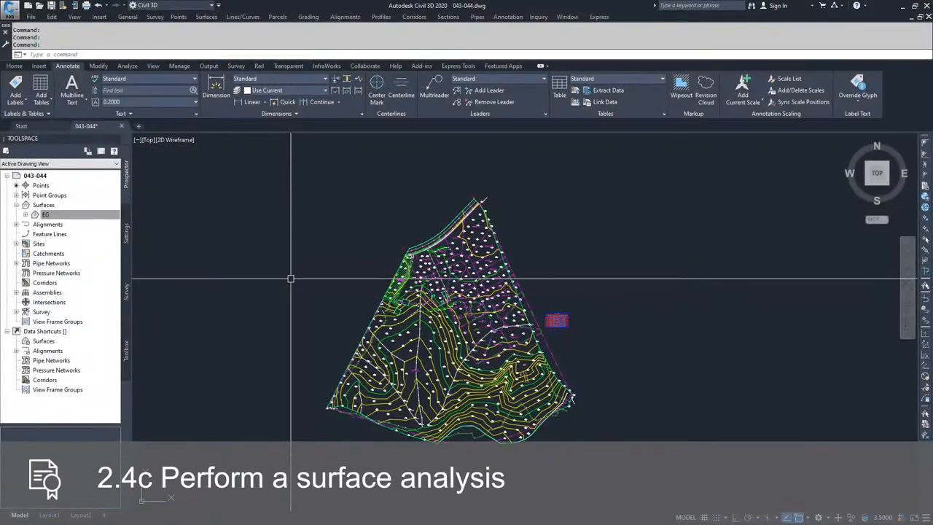
Bring up Surface Properties for the EG surface from the Prospector.
left_click(47, 214)
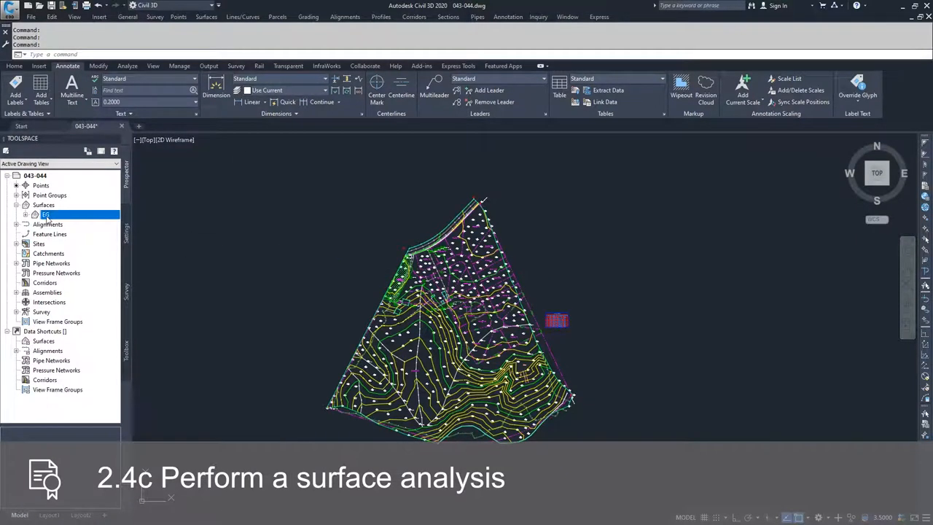
right_click(46, 214)
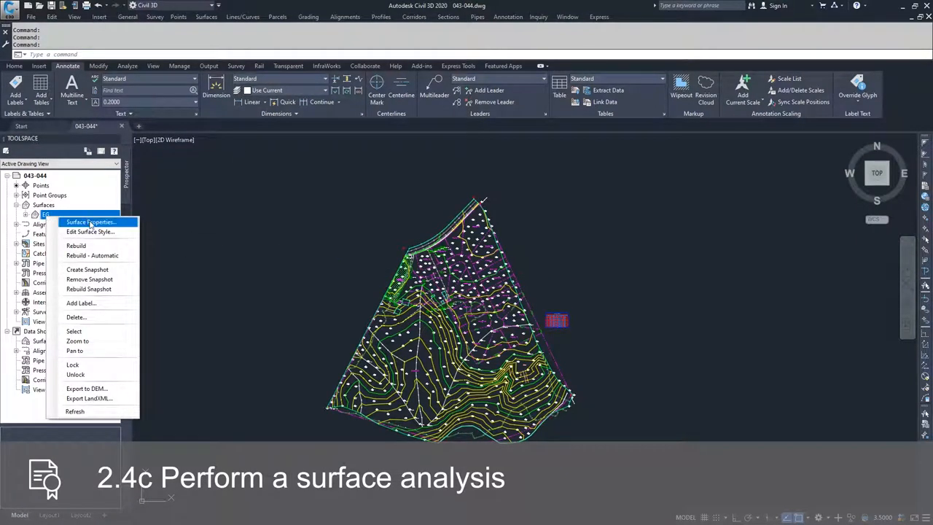
left_click(90, 221)
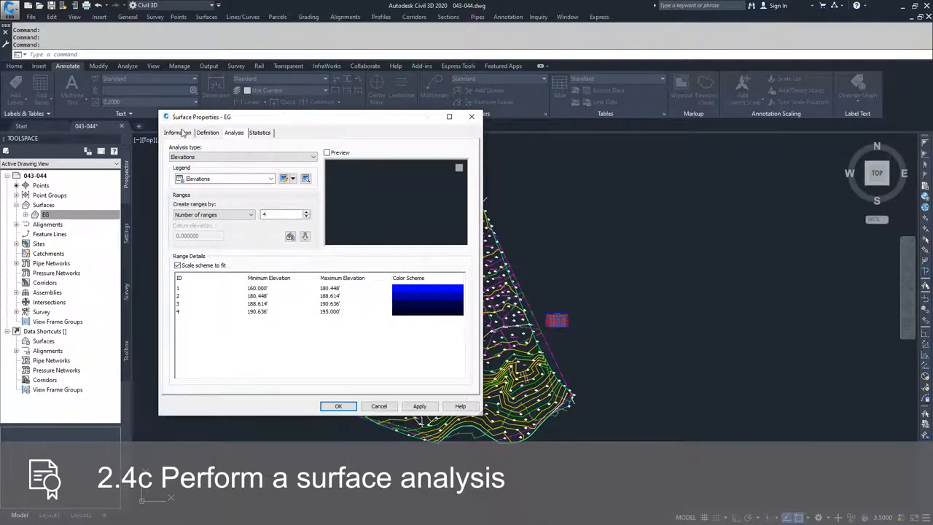
Start a new surface style from EG's Surface style list on the Information tab.
left_click(178, 132)
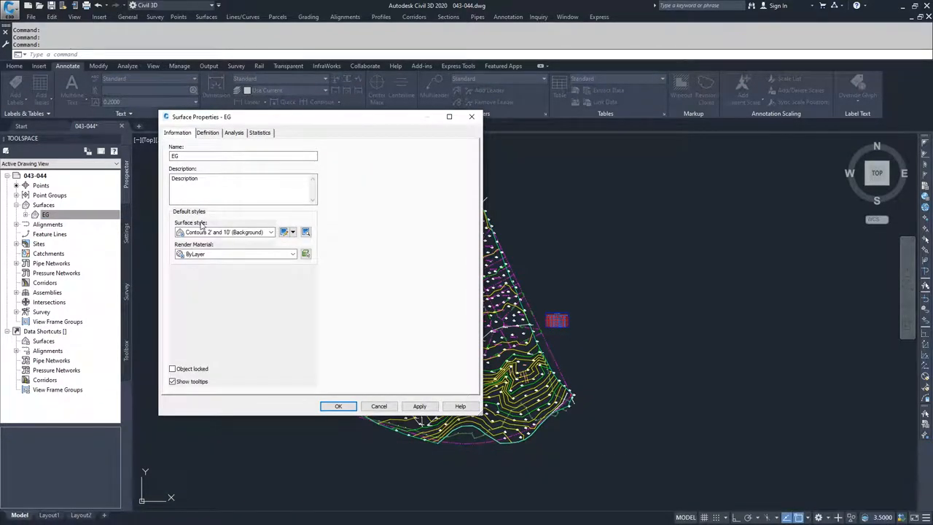
left_click(271, 232)
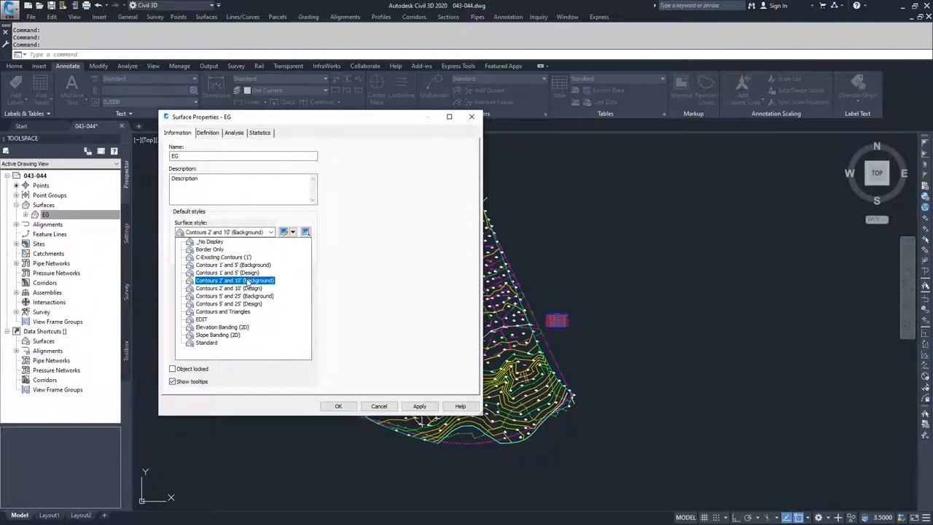
left_click(234, 280)
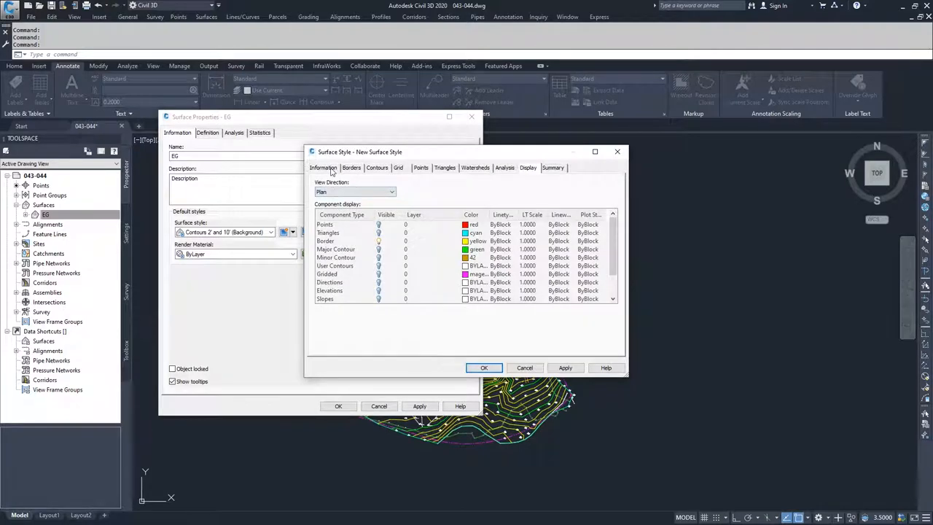
Name the style Slope Analysis, enable Slopes display and save it for EG.
left_click(323, 168)
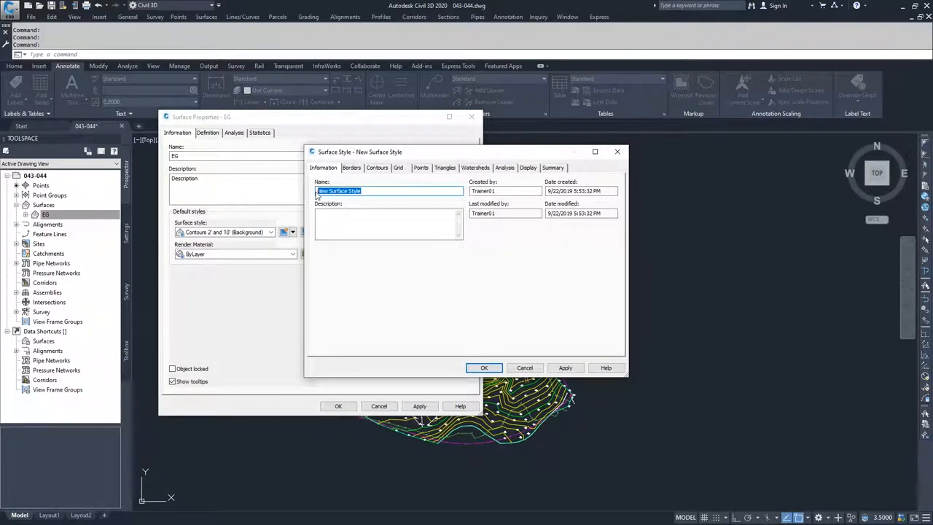
type("S")
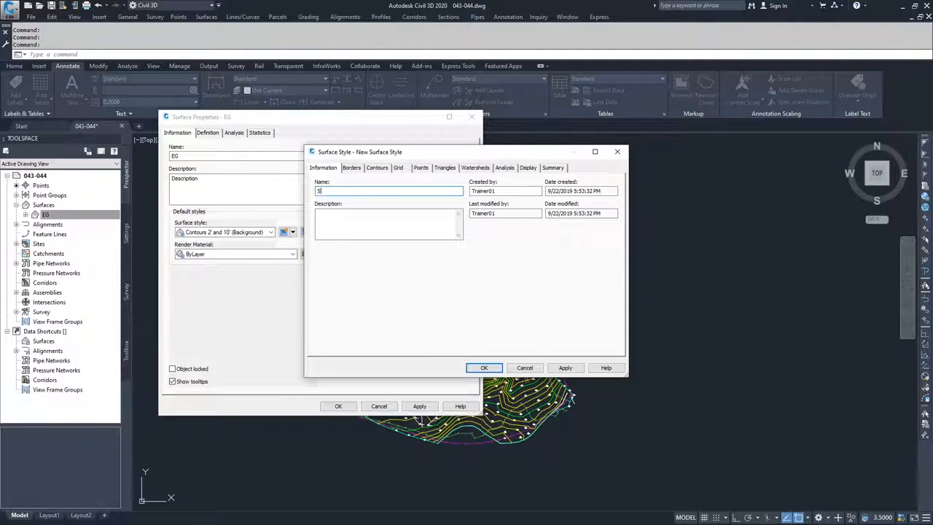
type("lope Analysis")
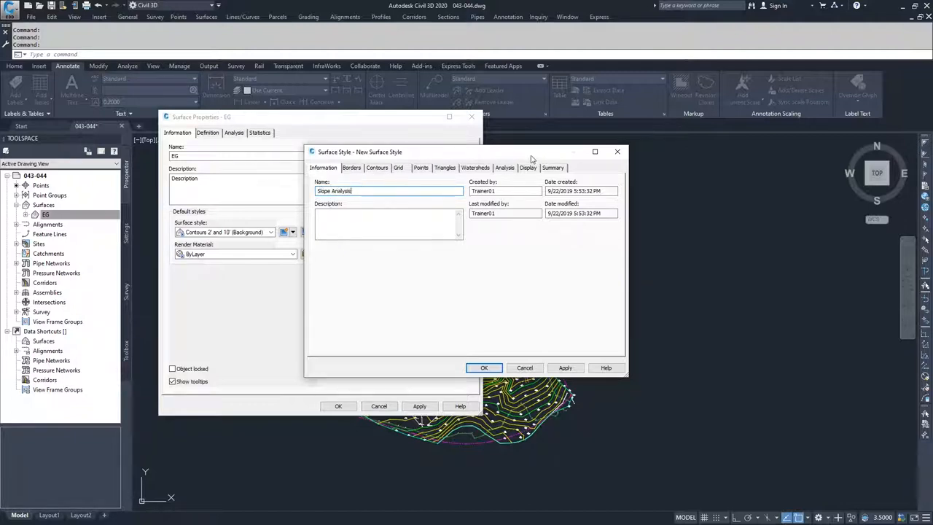
left_click(527, 168)
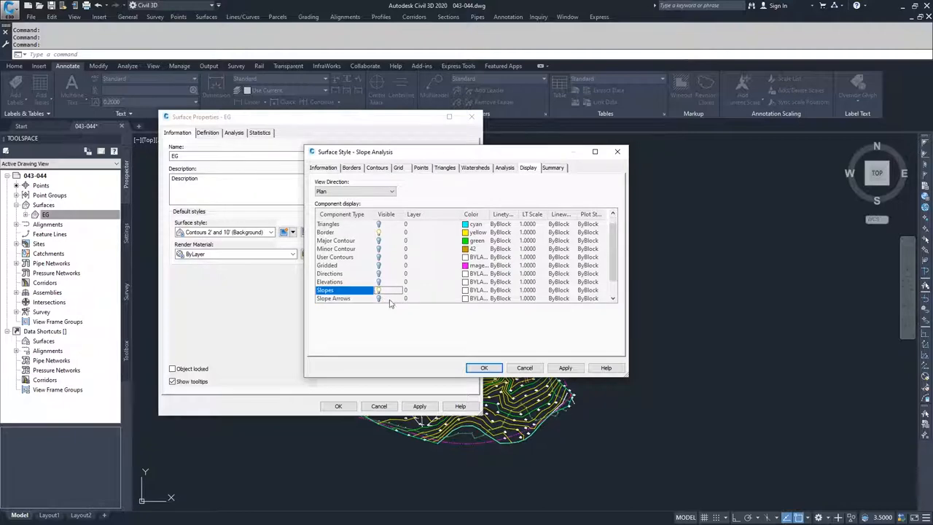
left_click(484, 367)
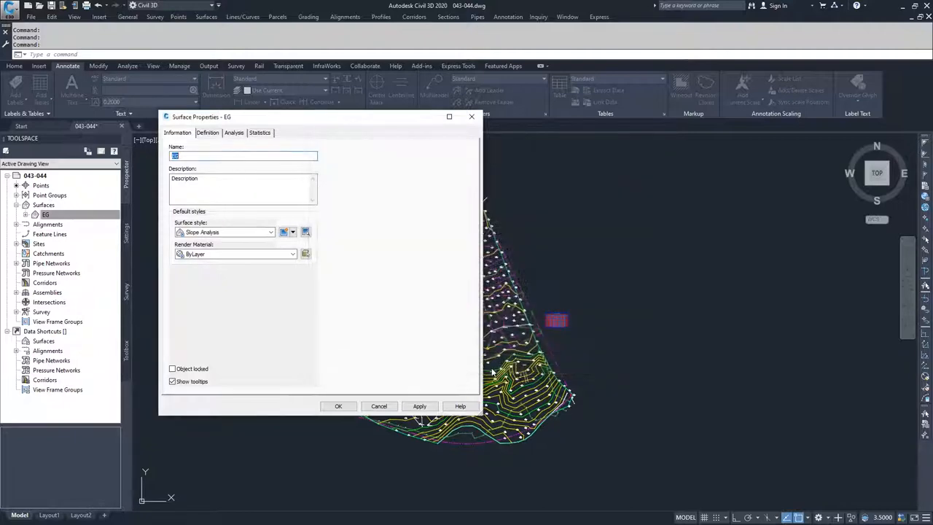
Apply the Slope Analysis style so EG shows solid red and close its properties.
left_click(420, 405)
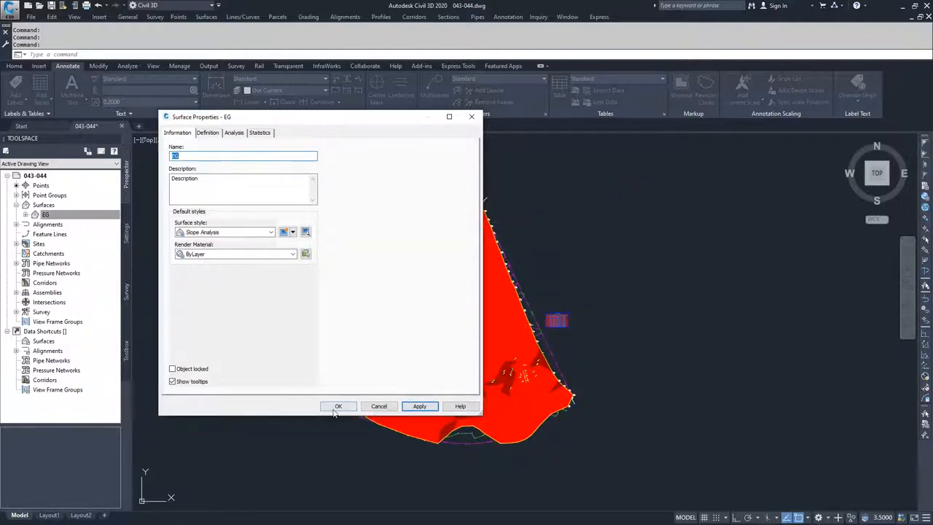
left_click(338, 405)
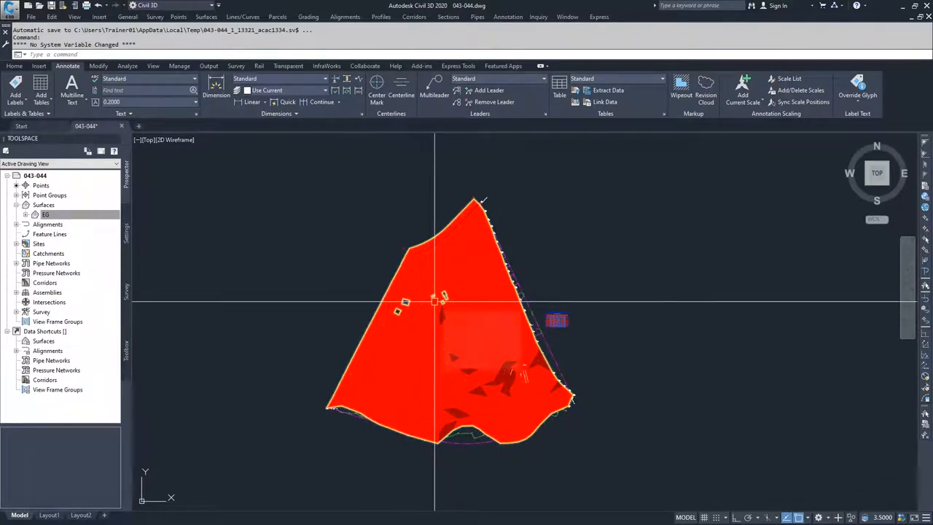
Reopen EG's properties and set the Analysis type to Slopes with five red ranges.
left_click(46, 214)
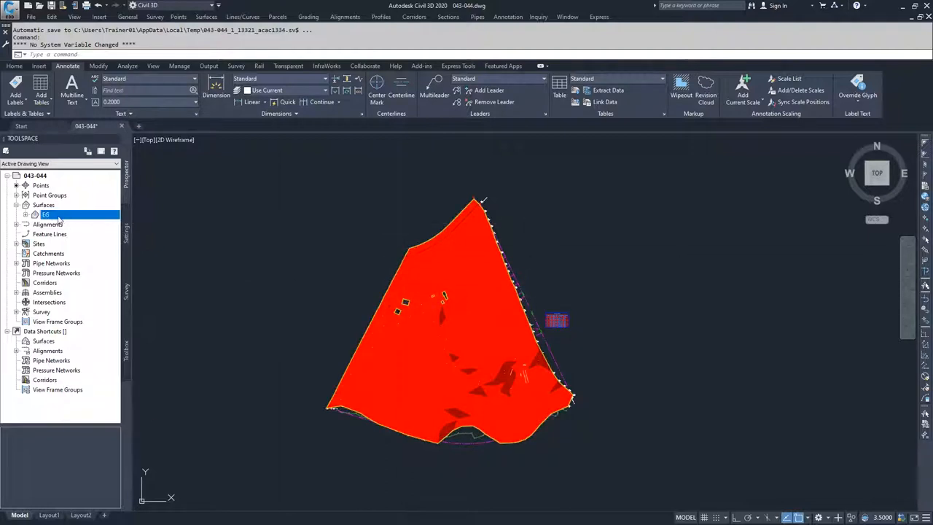
double_click(45, 214)
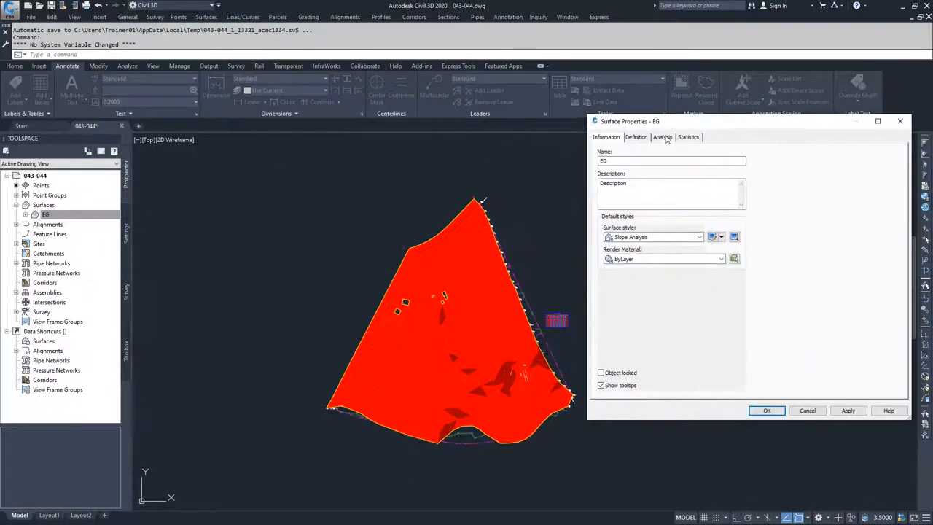
left_click(661, 137)
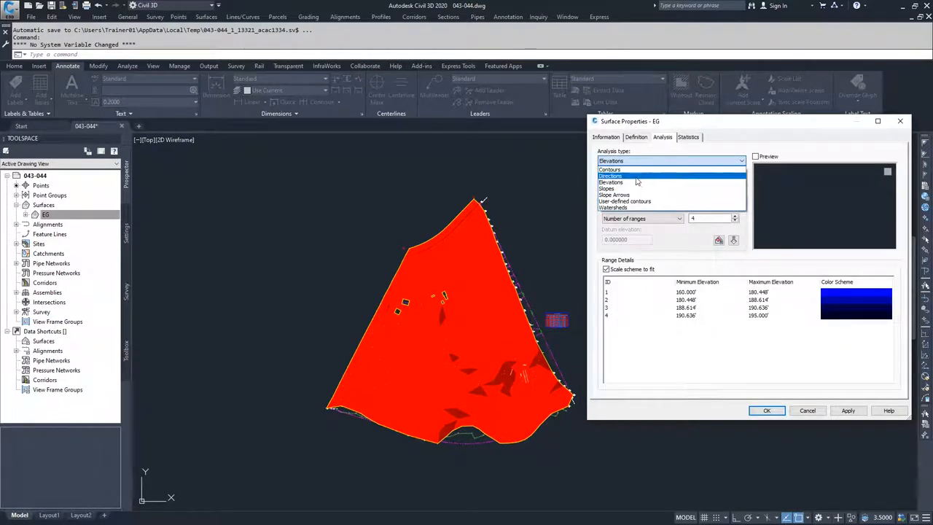
left_click(606, 188)
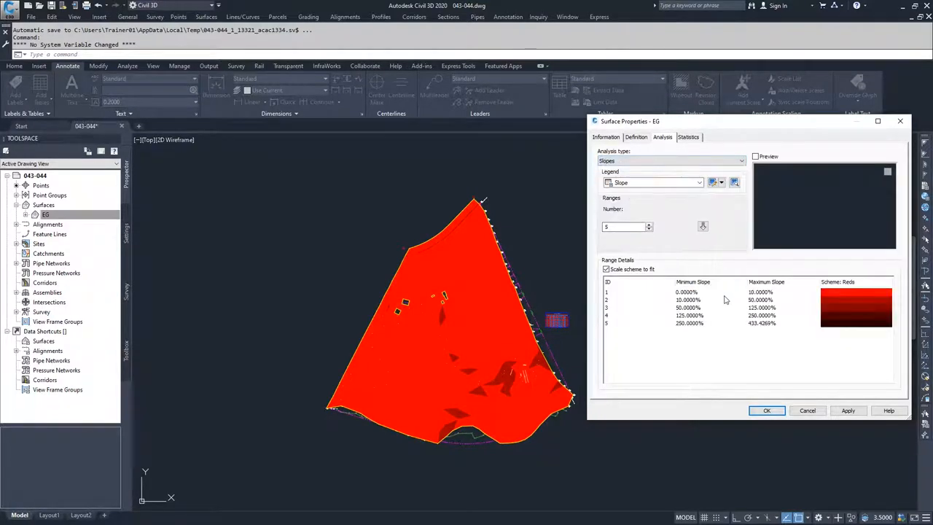
mouse_move(780, 306)
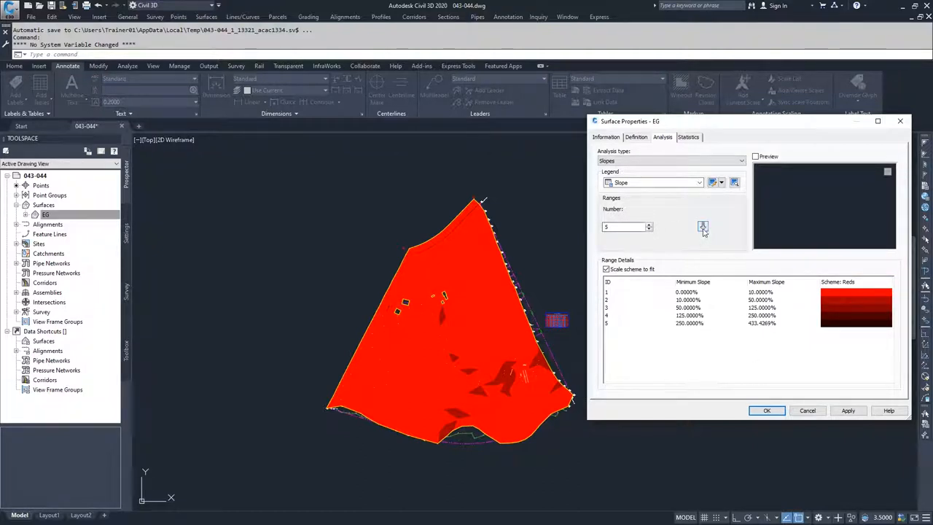
Run the analysis to recalculate EG's five slope ranges, starting at 0–1.40%.
left_click(702, 226)
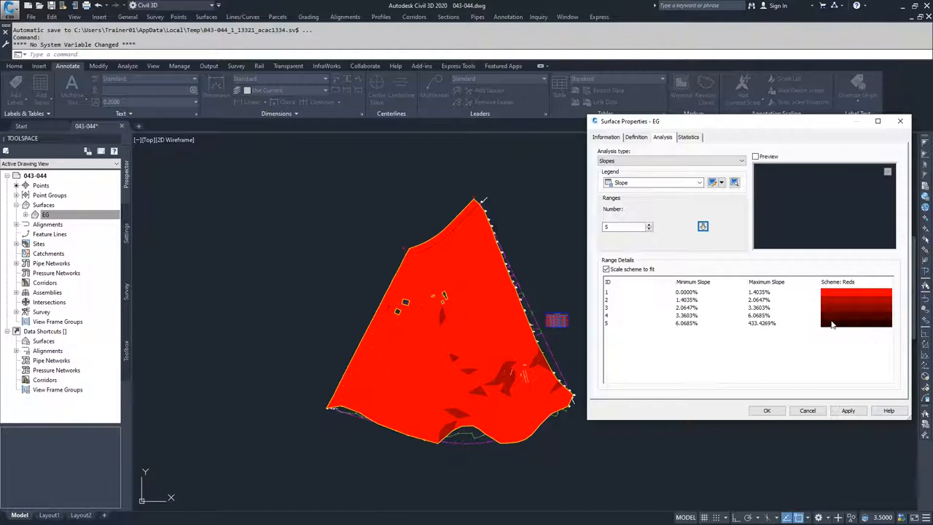
mouse_move(467, 316)
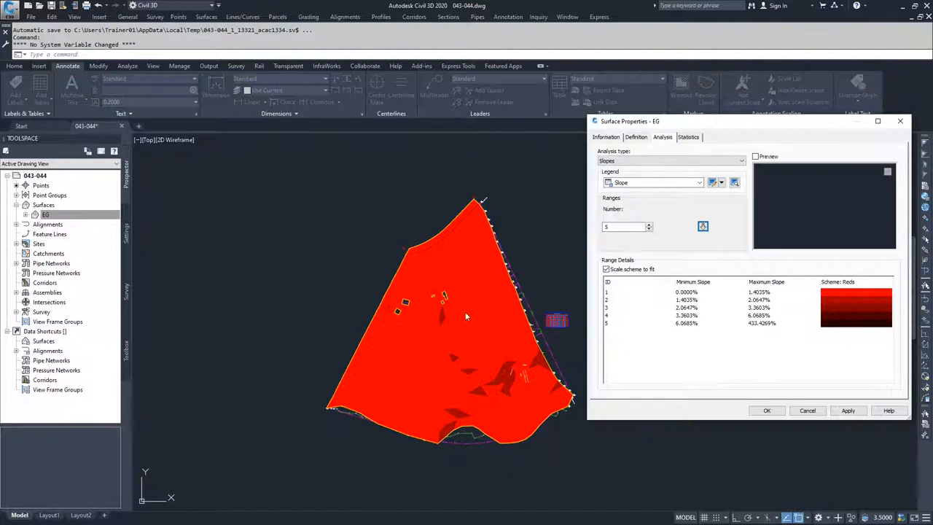
mouse_move(778, 312)
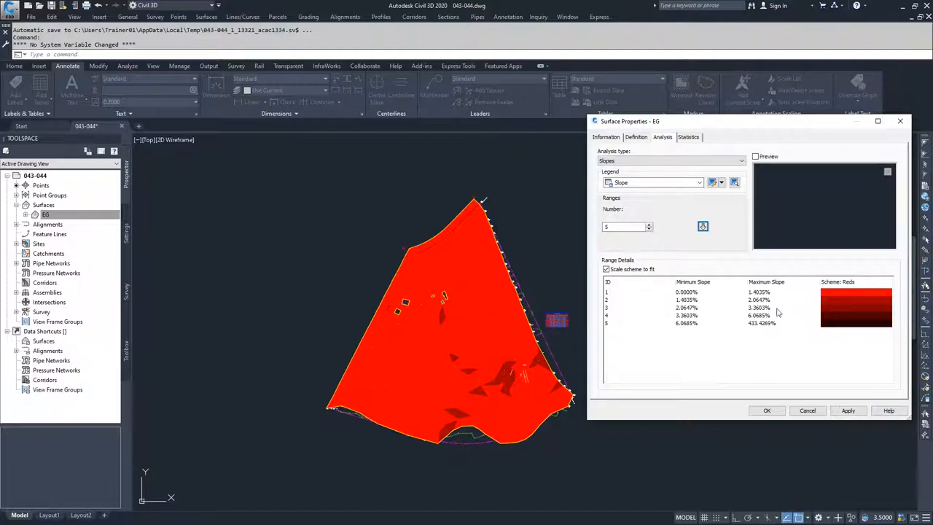
mouse_move(440, 312)
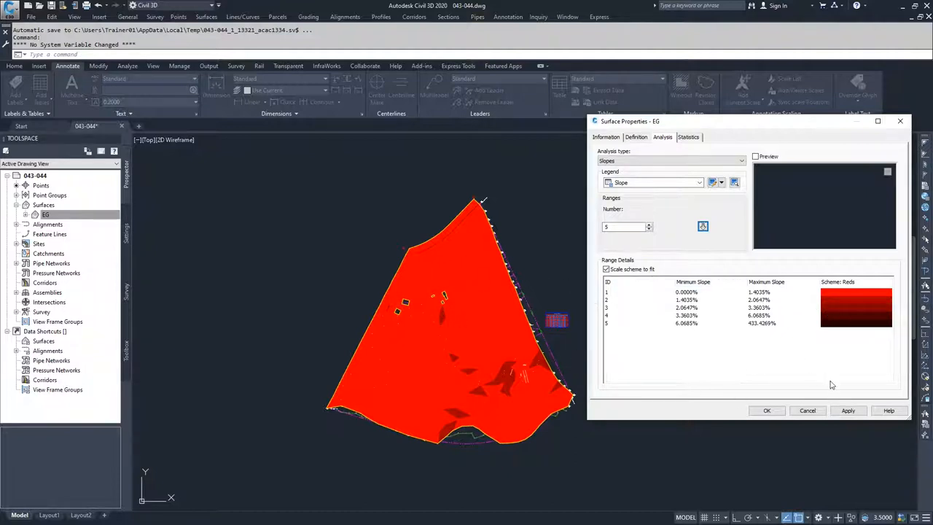
Apply the slope analysis so EG is shaded in graded red tones by slope range.
left_click(848, 411)
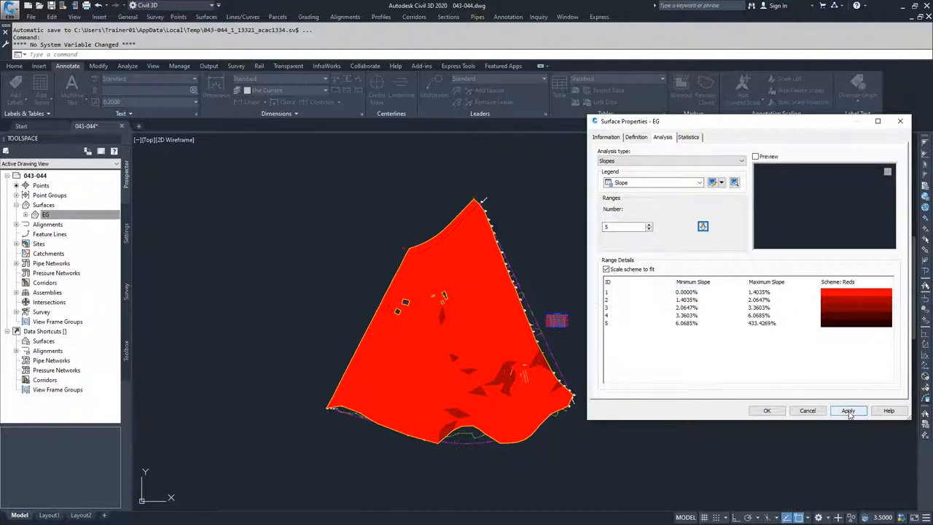
left_click(848, 411)
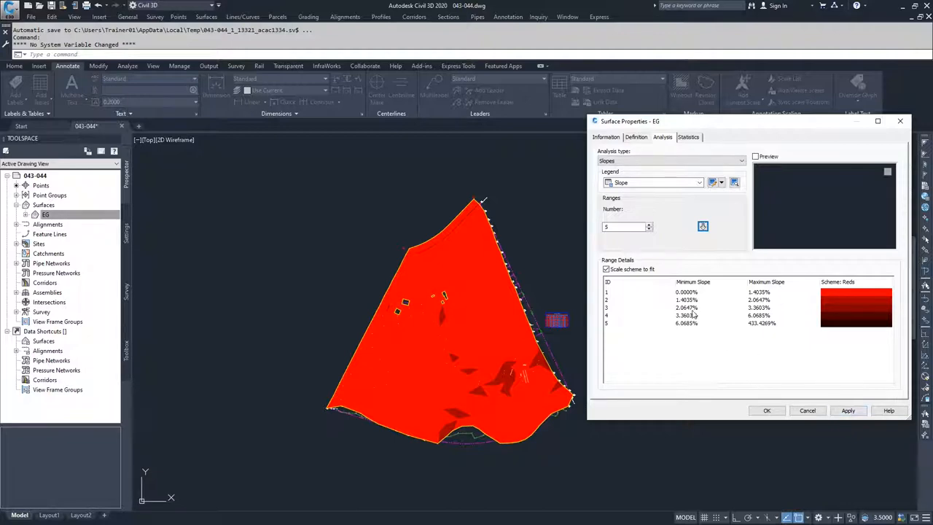
mouse_move(848, 354)
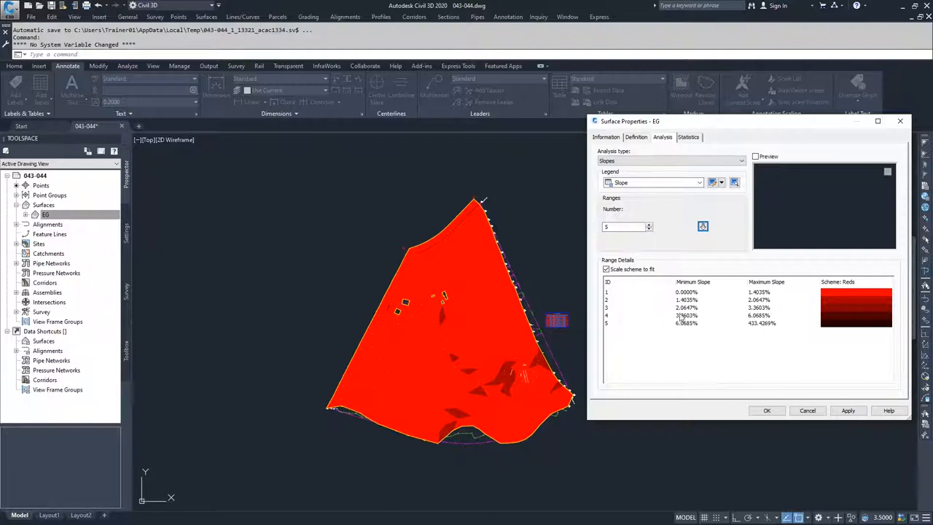
mouse_move(405, 350)
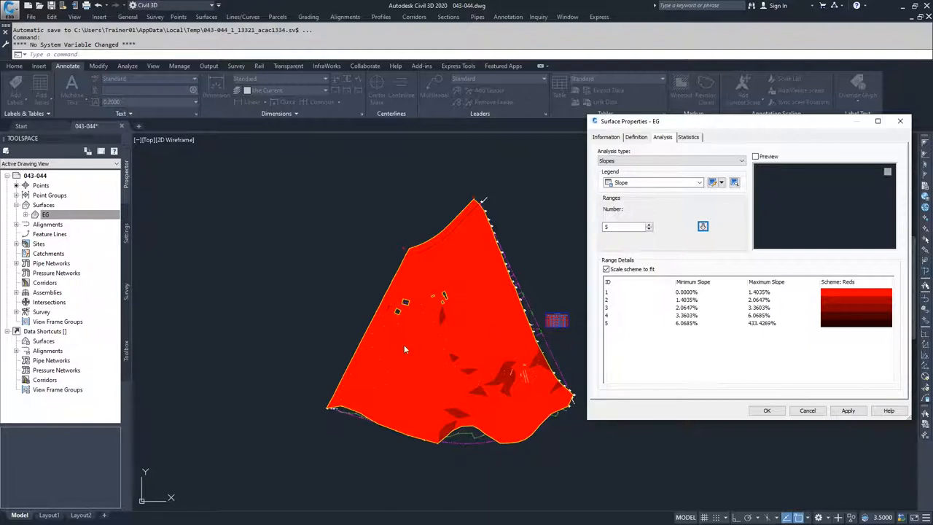
mouse_move(454, 324)
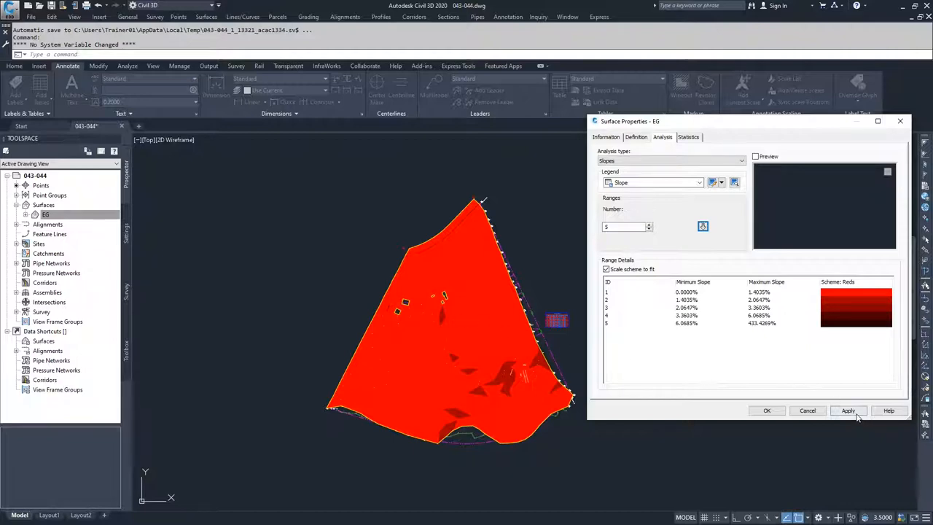
left_click(848, 411)
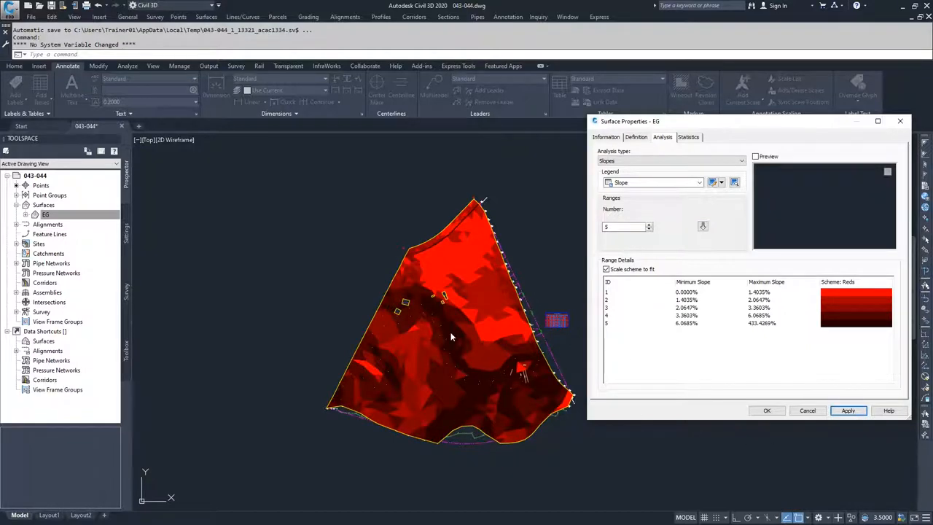